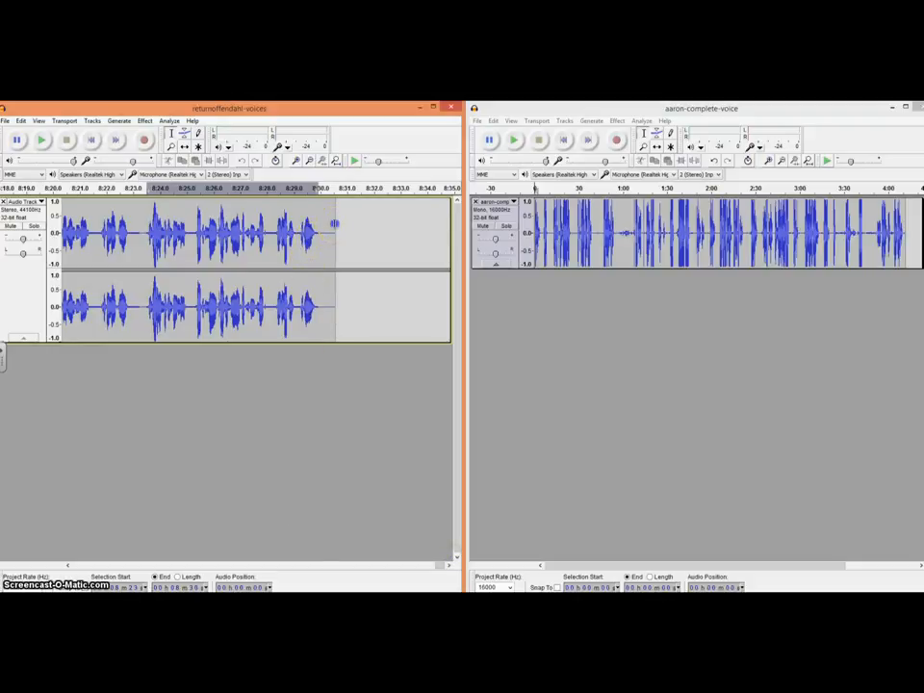
Load the full RETURN OF THE FENDAHL_hd720 episode audio in the aaron-complete-voice window
left_click(321, 192)
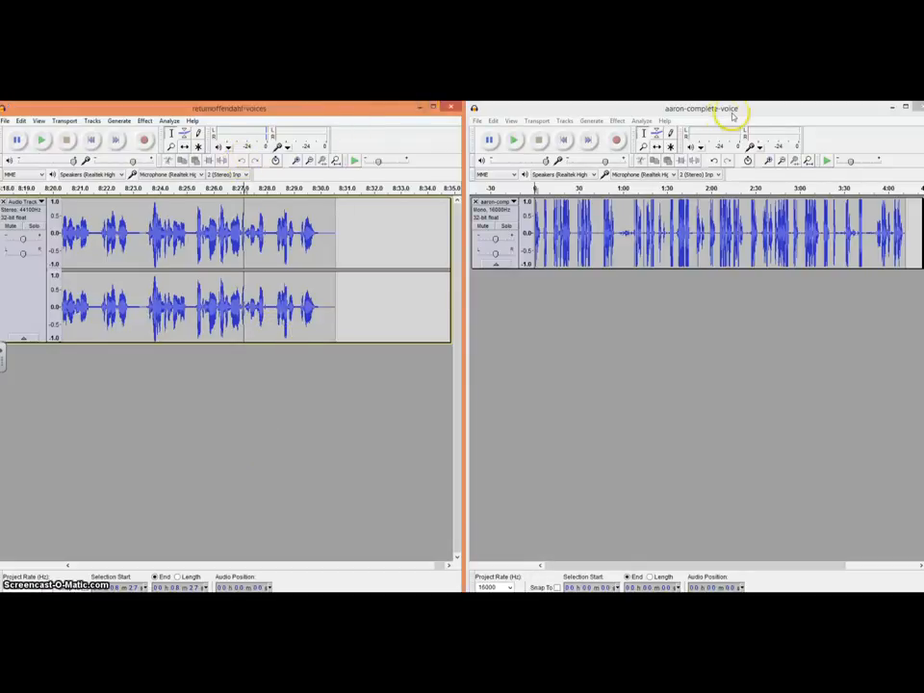
left_click(635, 230)
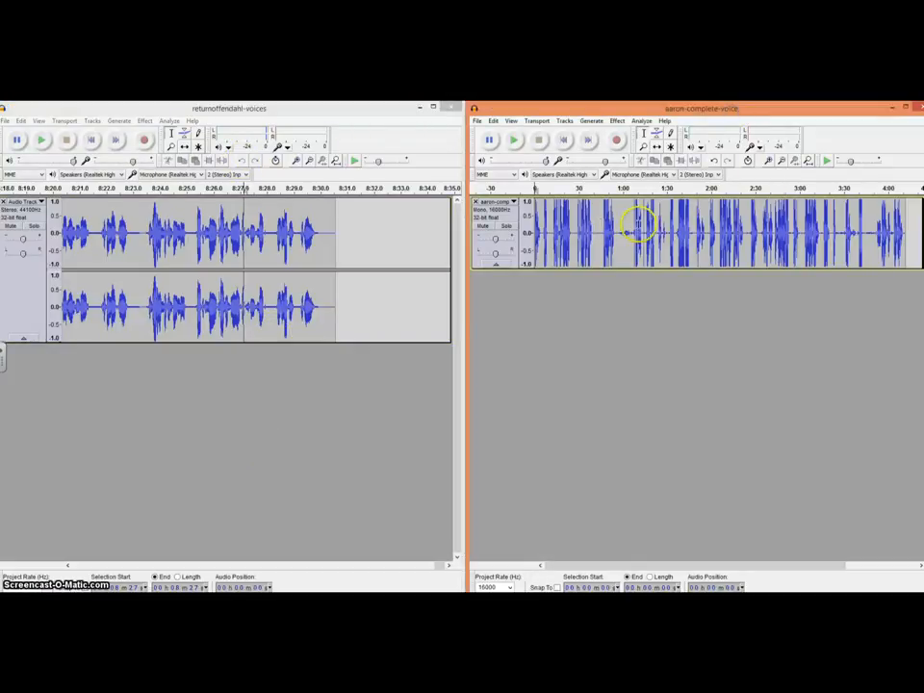
mouse_move(647, 285)
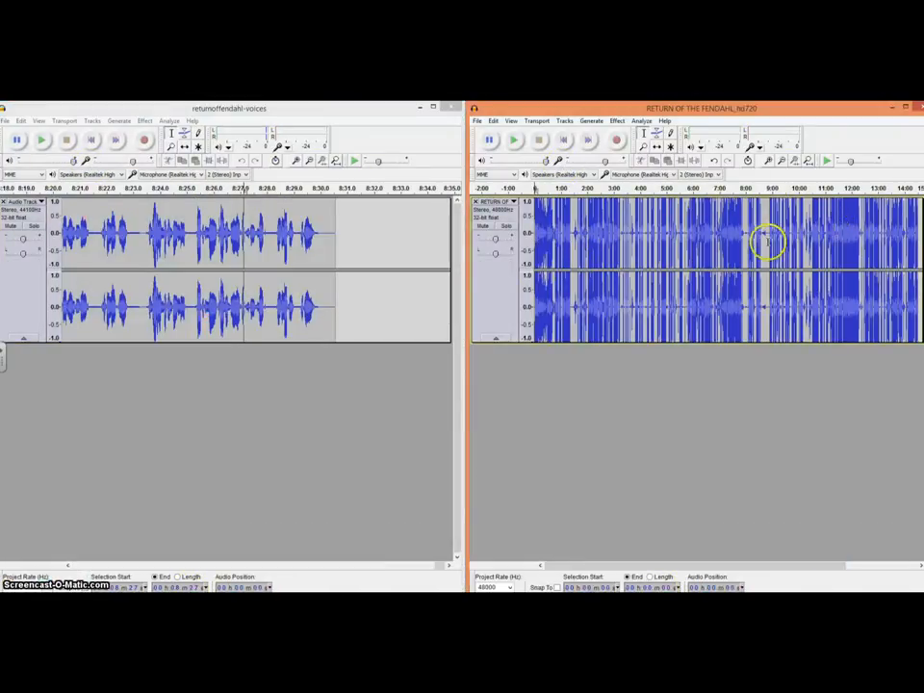
left_click(513, 139)
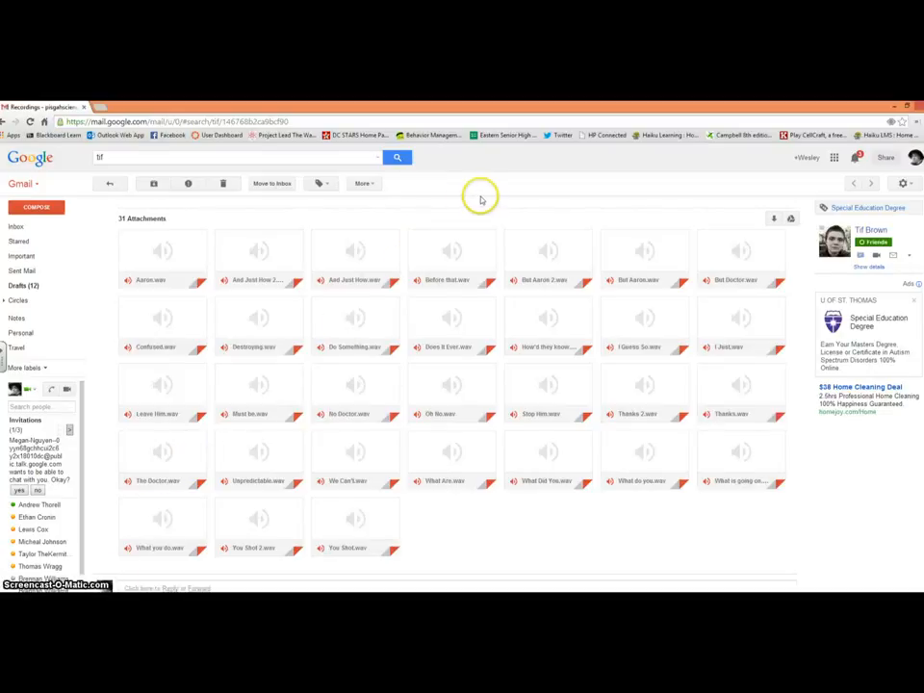
mouse_move(753, 483)
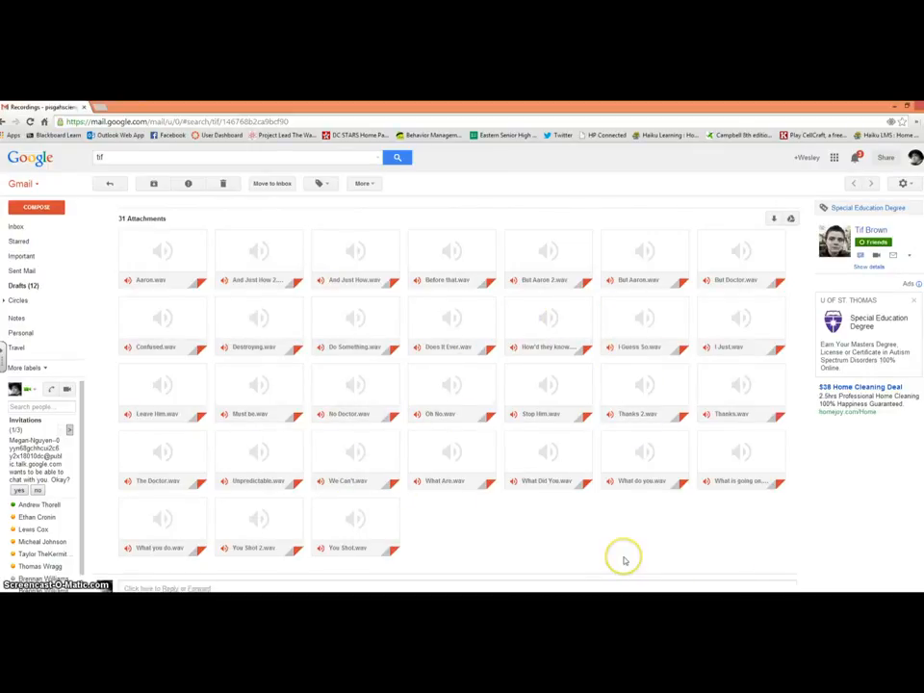
mouse_move(639, 568)
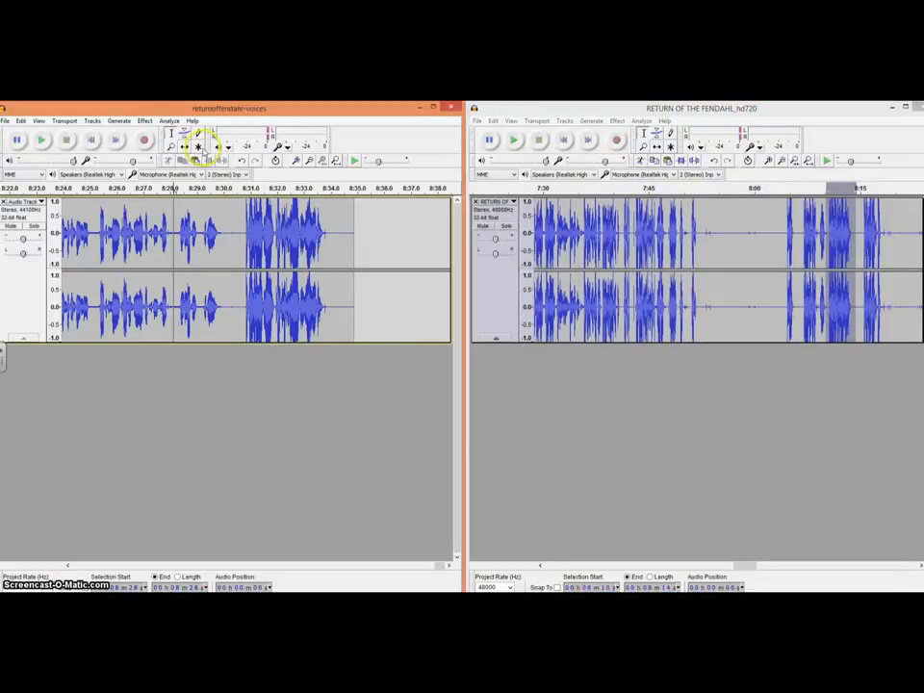
Show the Effect menu's effects, such as Reverse, for the voices track
left_click(144, 120)
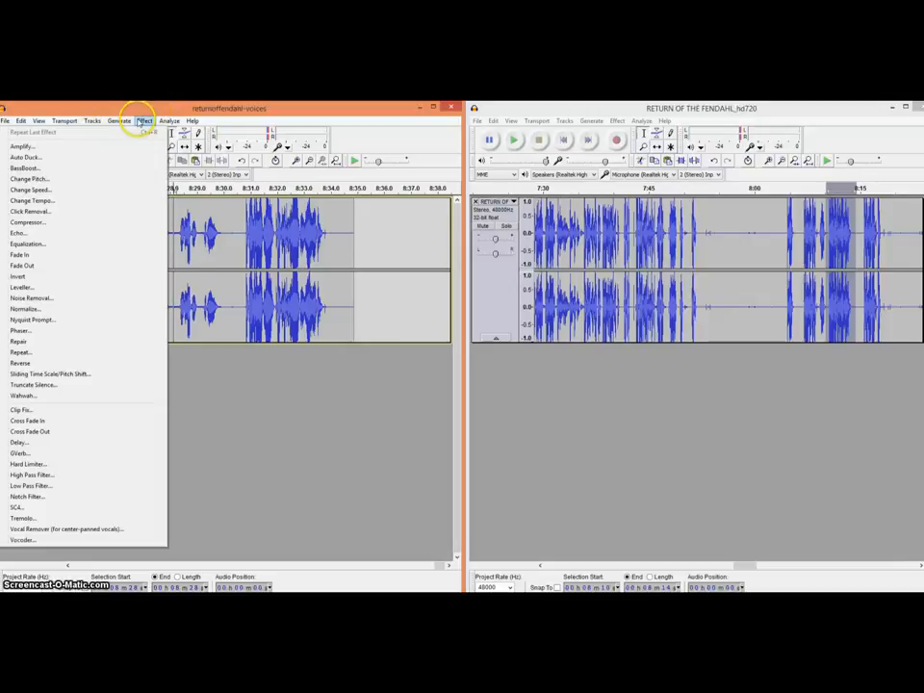
mouse_move(92, 362)
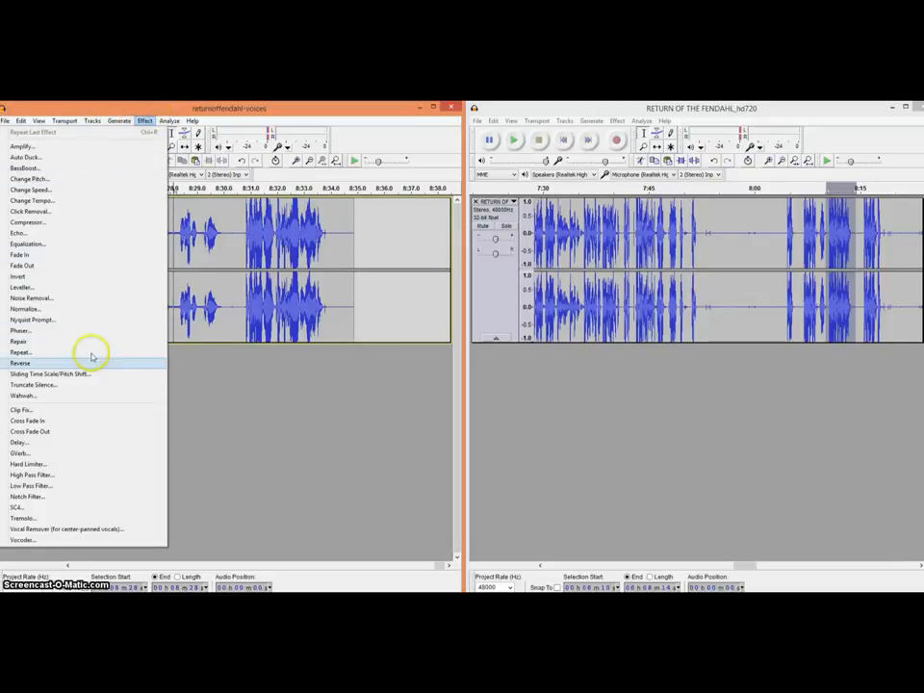
mouse_move(46, 462)
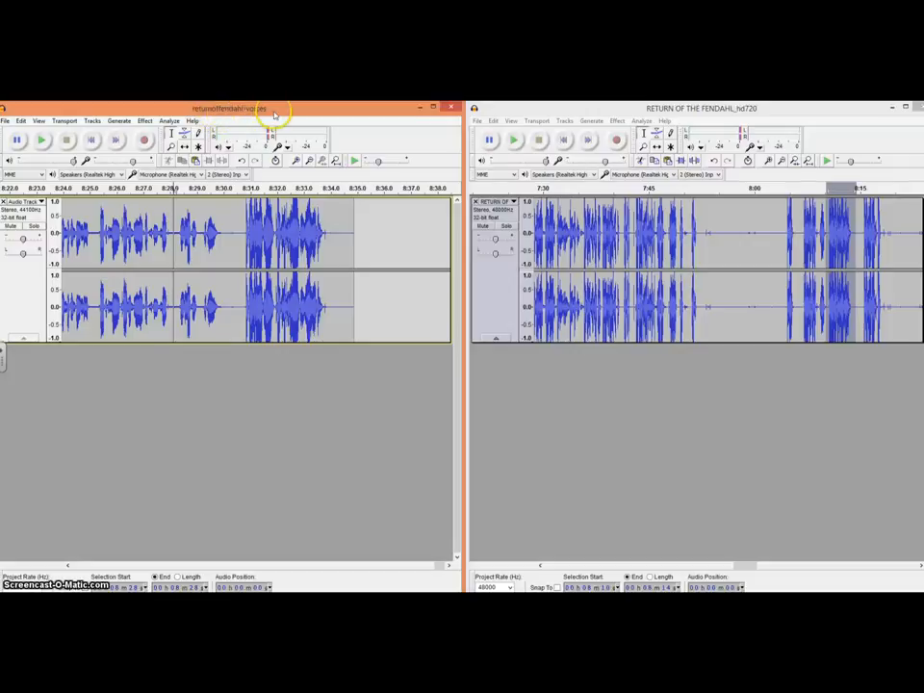
mouse_move(40, 500)
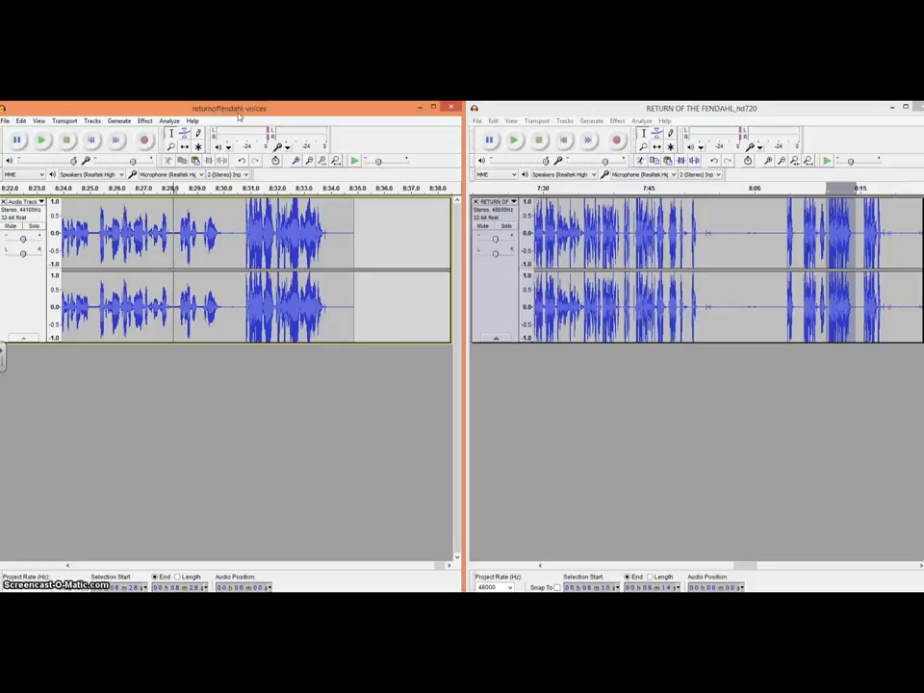
mouse_move(613, 358)
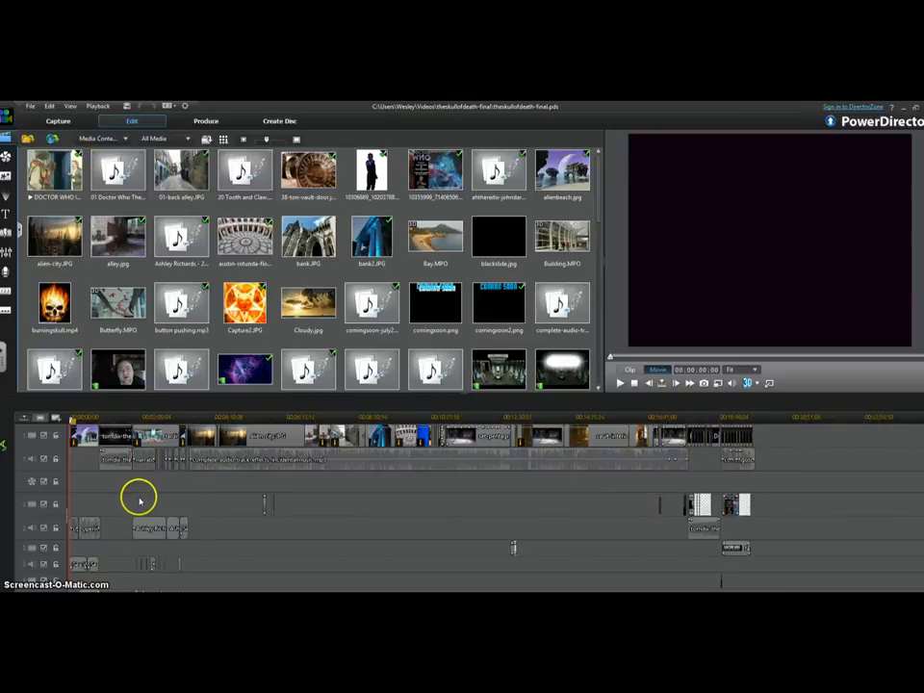
mouse_move(626, 524)
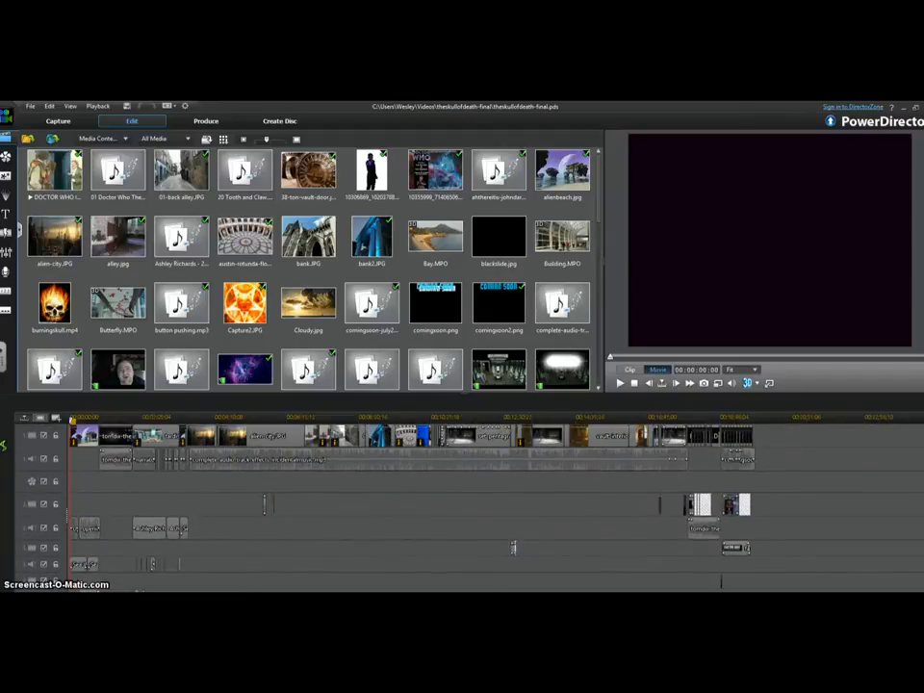
mouse_move(496, 435)
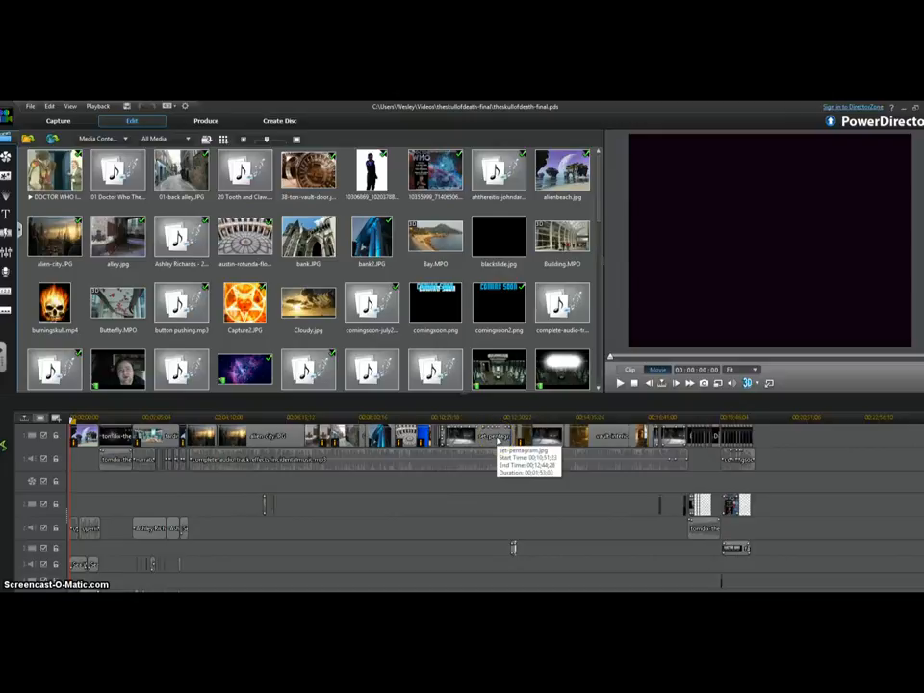